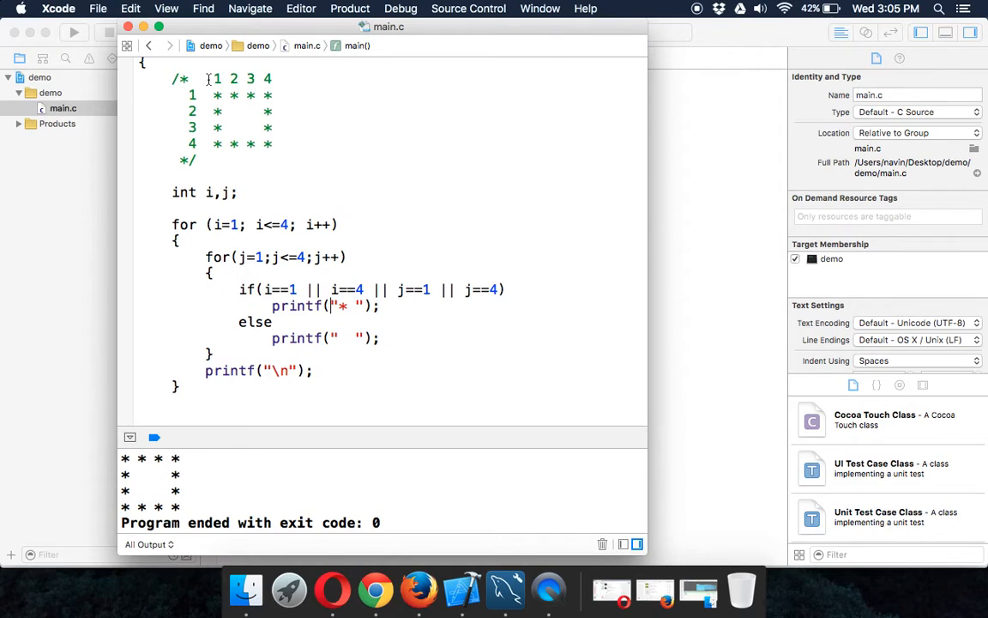
# Replace the hollow-square sketch in the main.c comment with a four-row star triangle
pyautogui.moveTo(208, 78); pyautogui.dragTo(290, 143)
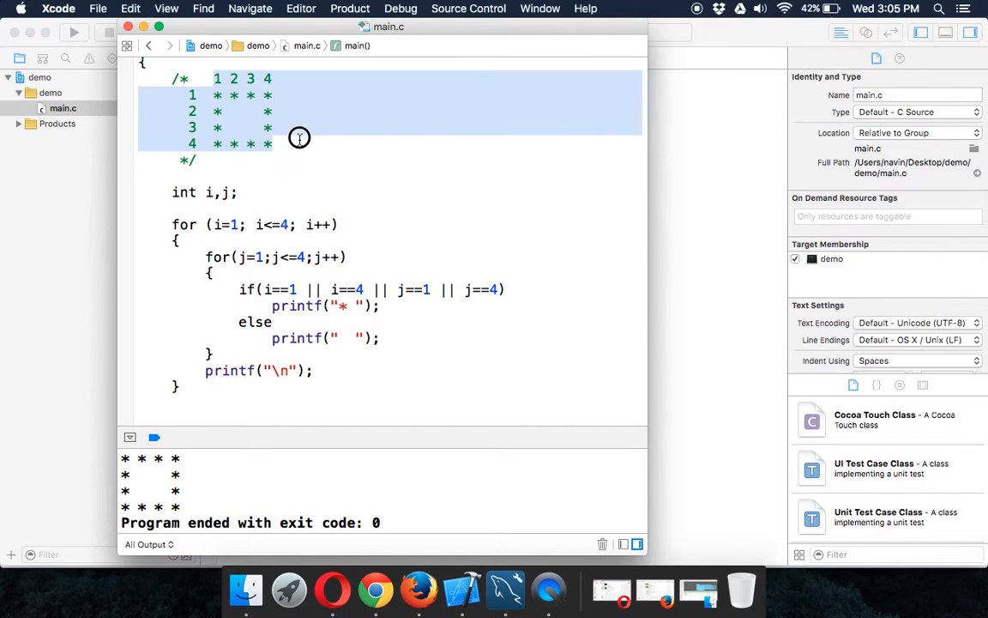
pyautogui.press('delete')
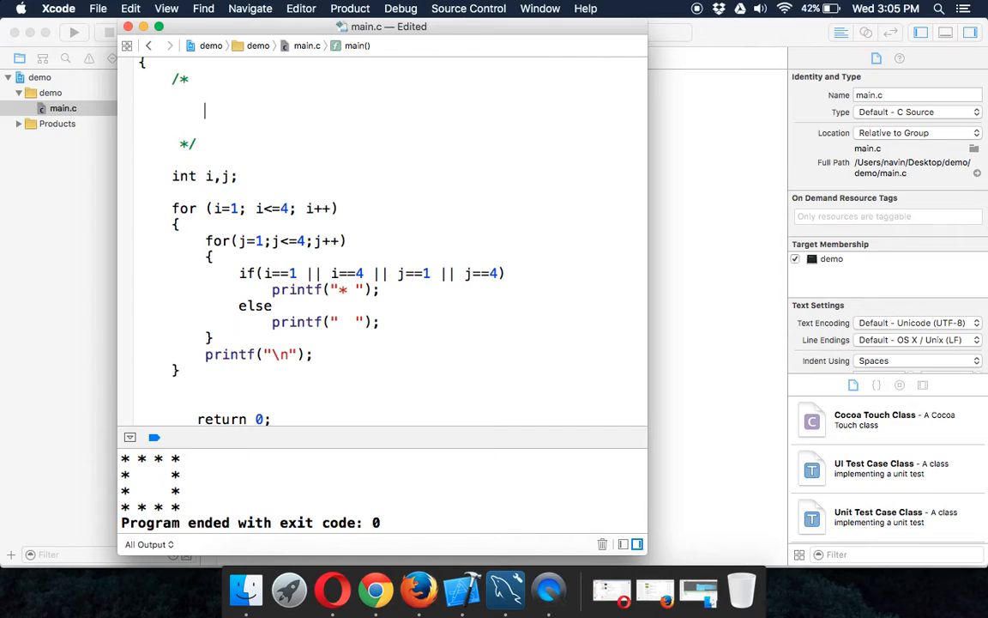
pyautogui.write('*')
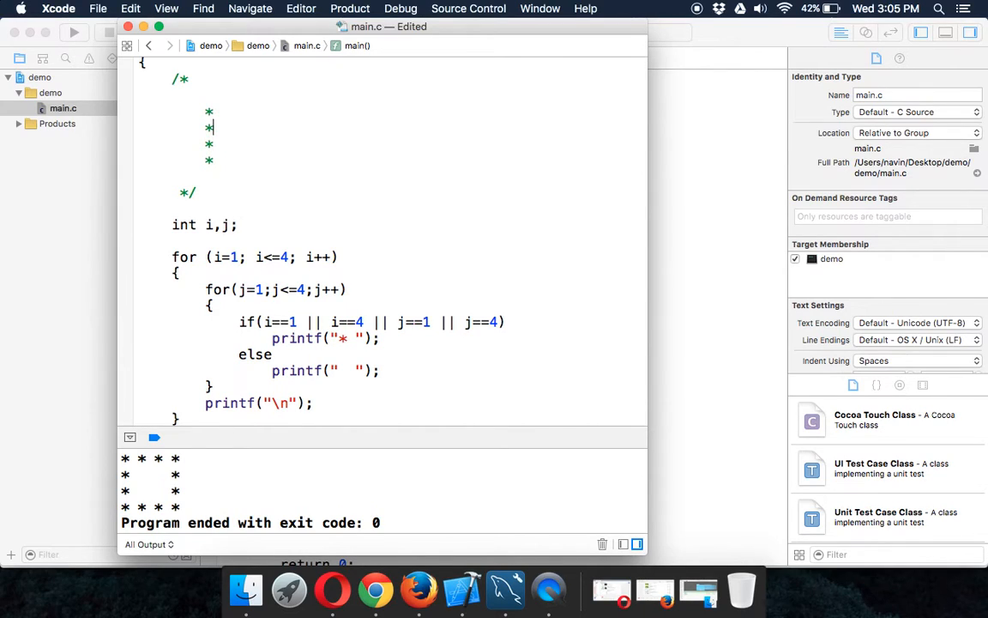
pyautogui.write('*')
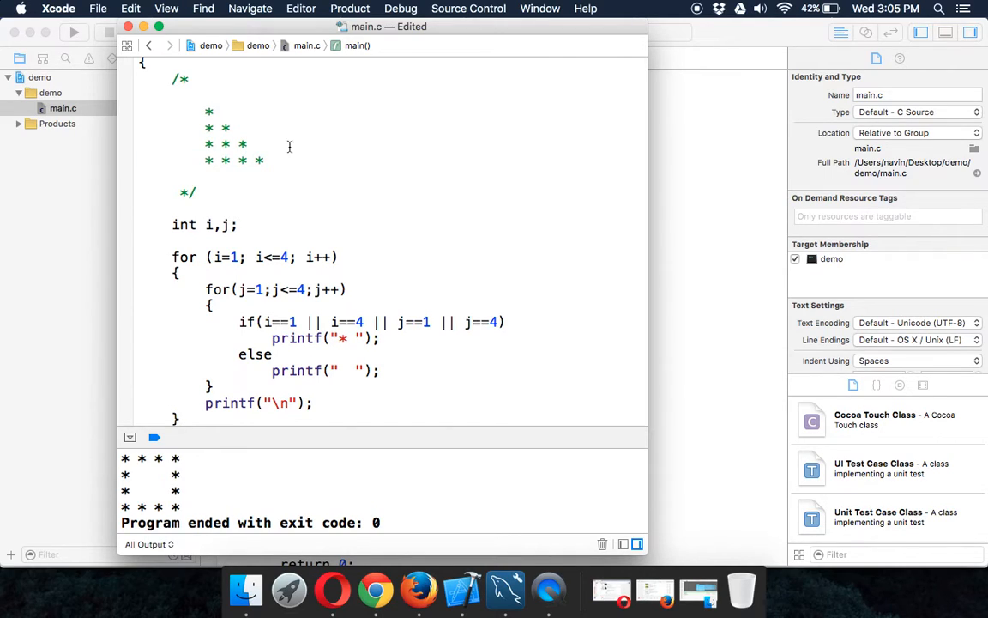
# Delete the if line and else branch from the inner loop, leaving unconditional star printing
pyautogui.moveTo(207, 110); pyautogui.dragTo(268, 163)
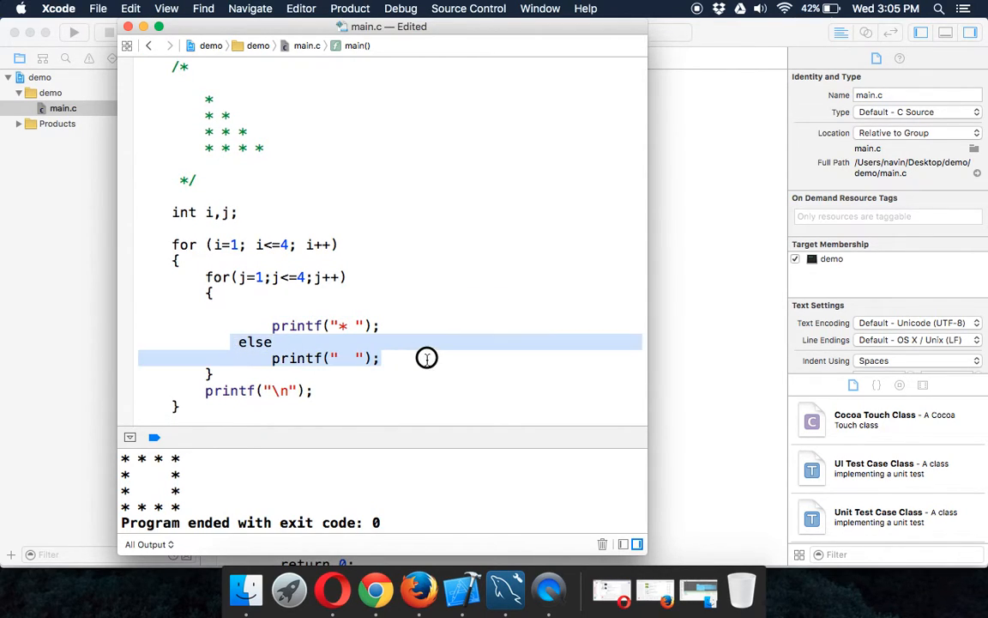
pyautogui.press('delete')
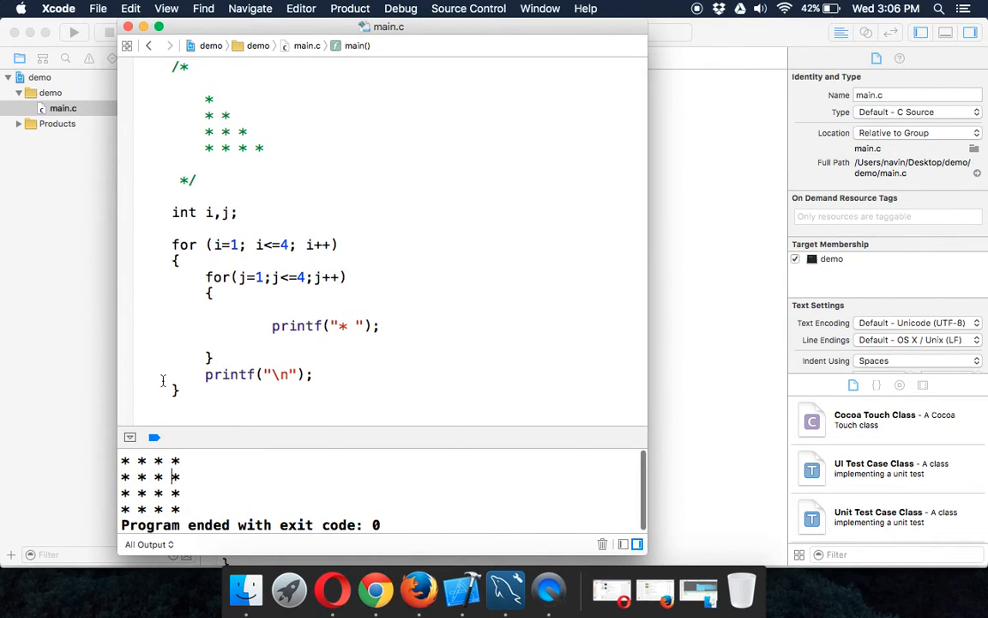
pyautogui.moveTo(209, 97); pyautogui.dragTo(270, 146)
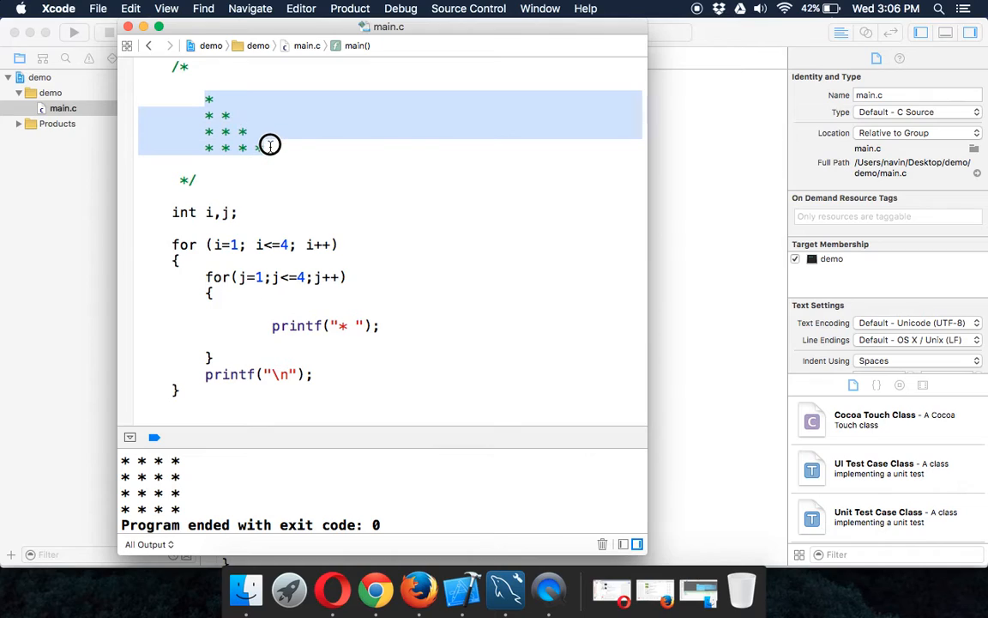
pyautogui.click(216, 97)
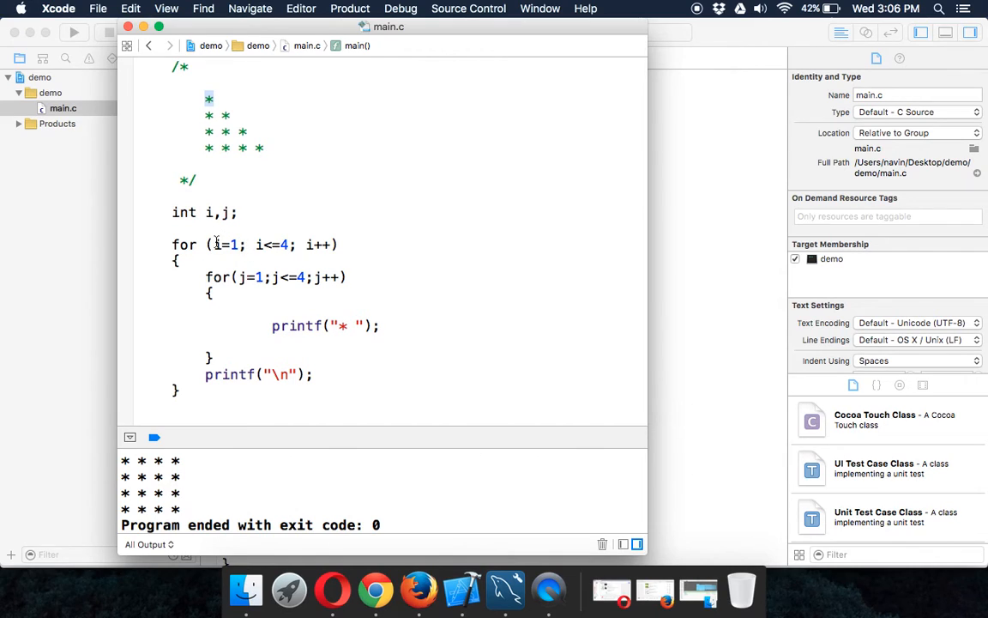
pyautogui.doubleClick(274, 244)
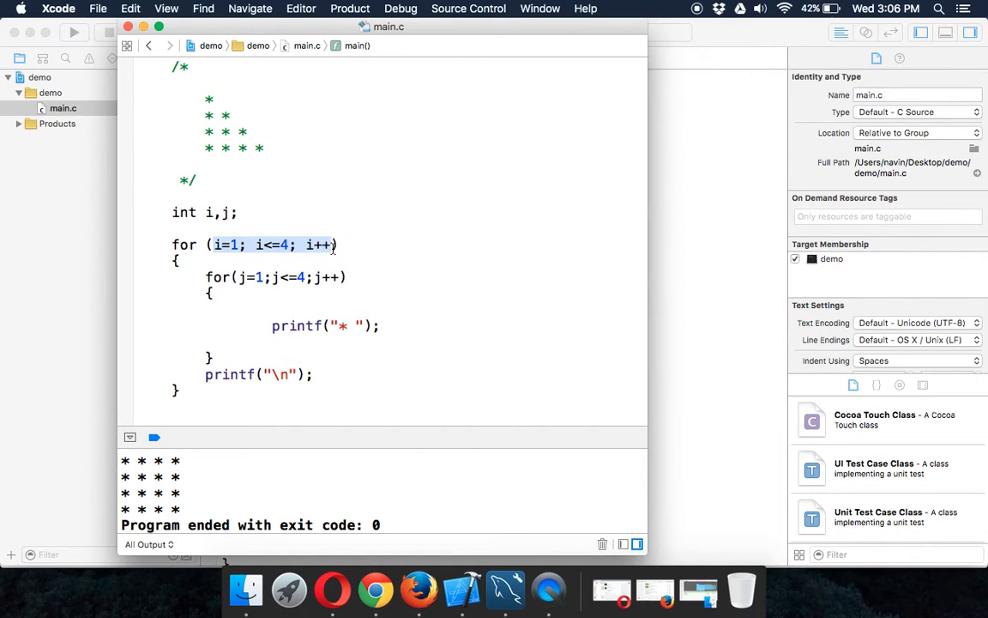
pyautogui.click(337, 277)
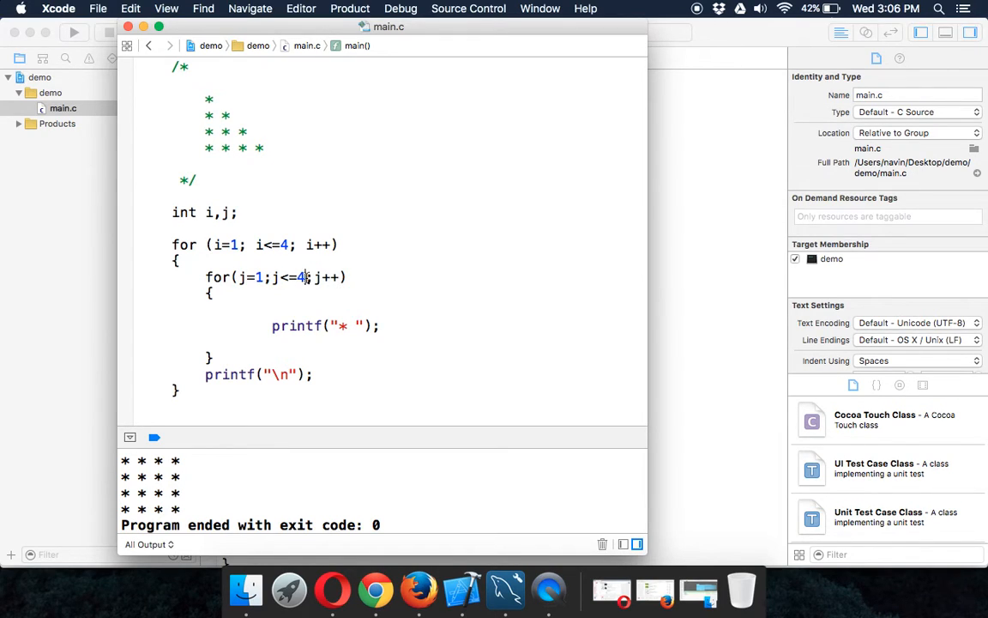
# Change the inner for condition to j<=i so rows print one to four stars
pyautogui.write('i')
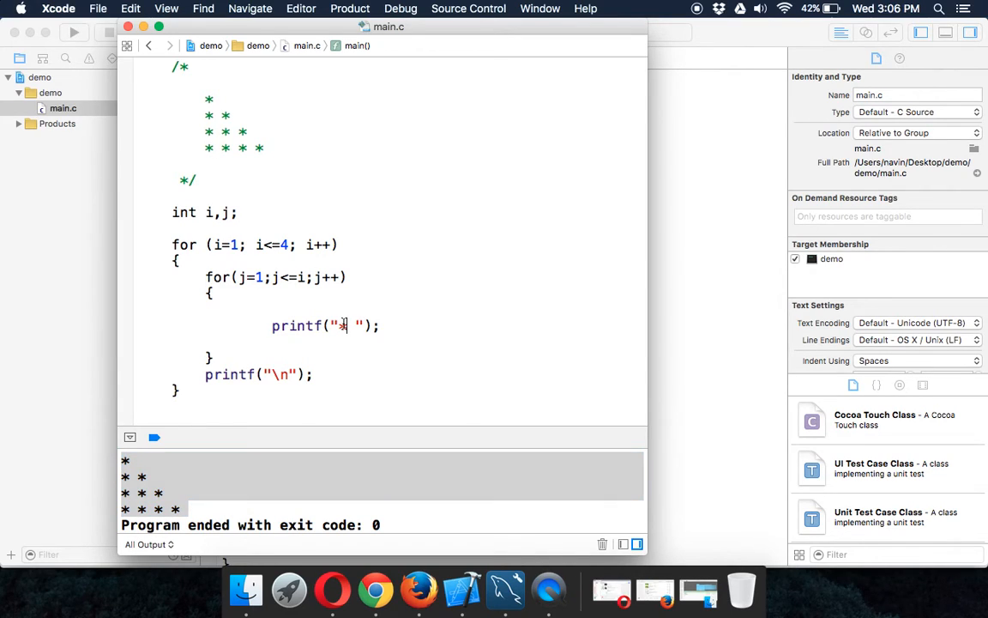
pyautogui.moveTo(243, 166)
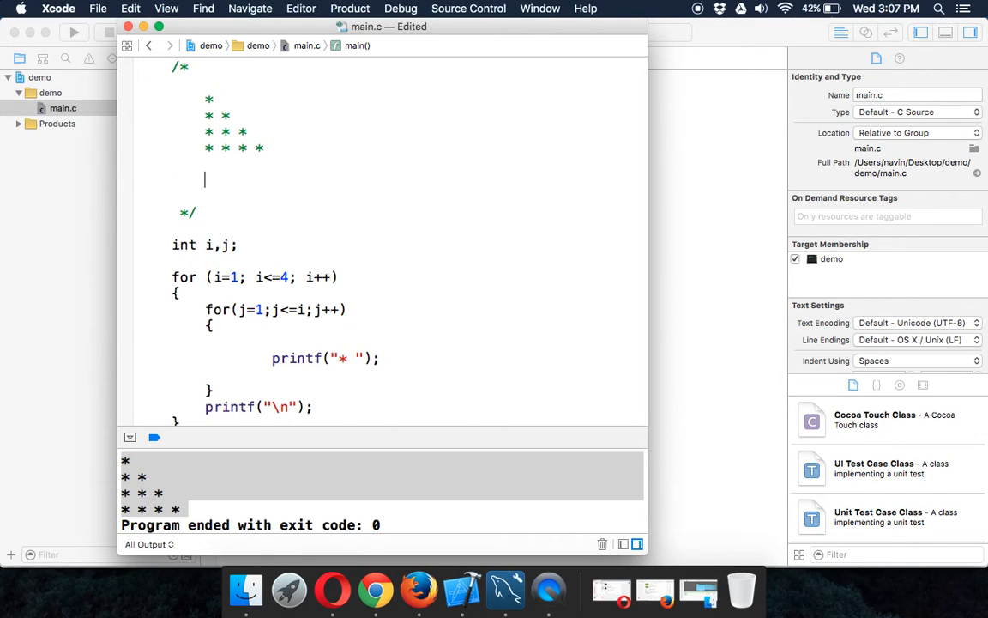
# Add a row of stars beneath the triangle sketch in the comment
pyautogui.write('* * * *')
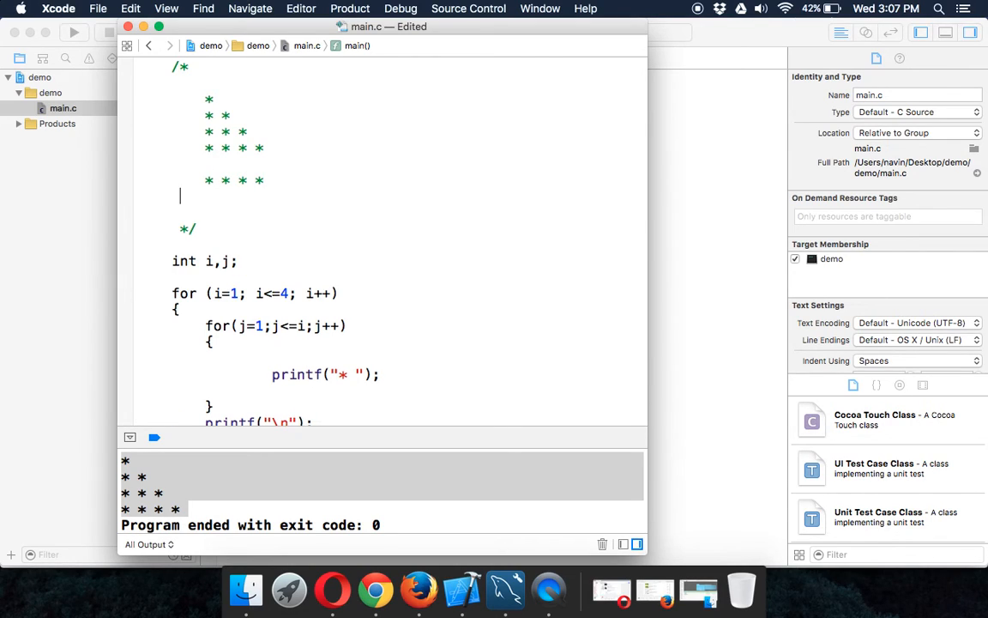
pyautogui.moveTo(206, 97); pyautogui.dragTo(265, 141)
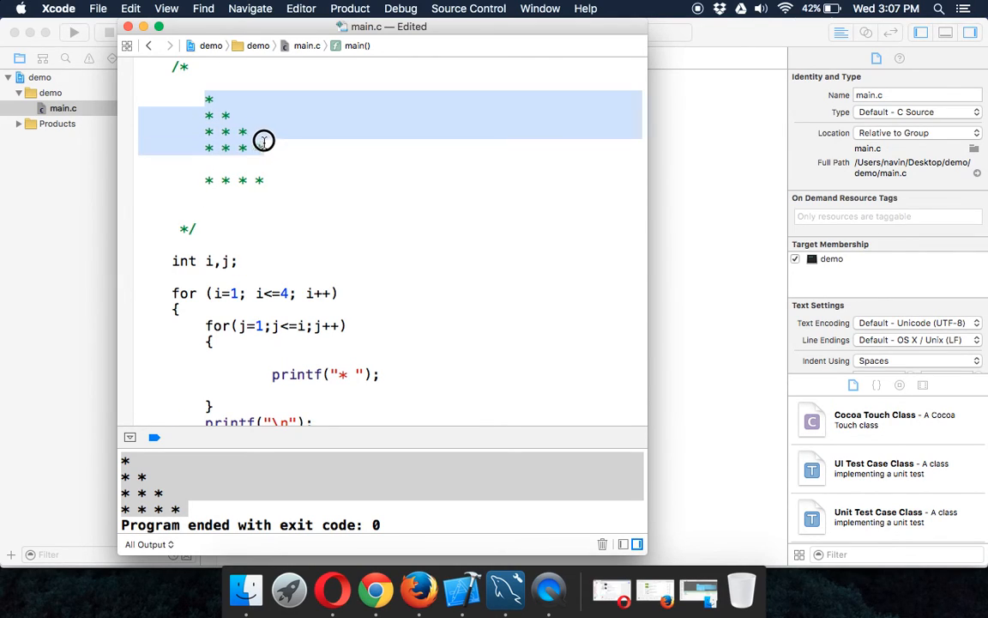